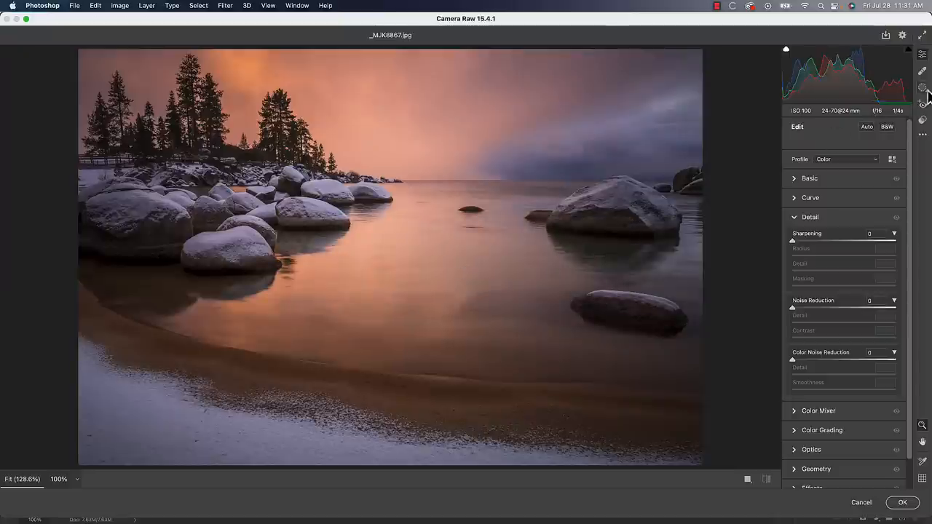
# Show the Create New Mask options for the lakeside sunset photo in Camera Raw.
pyautogui.click(922, 87)
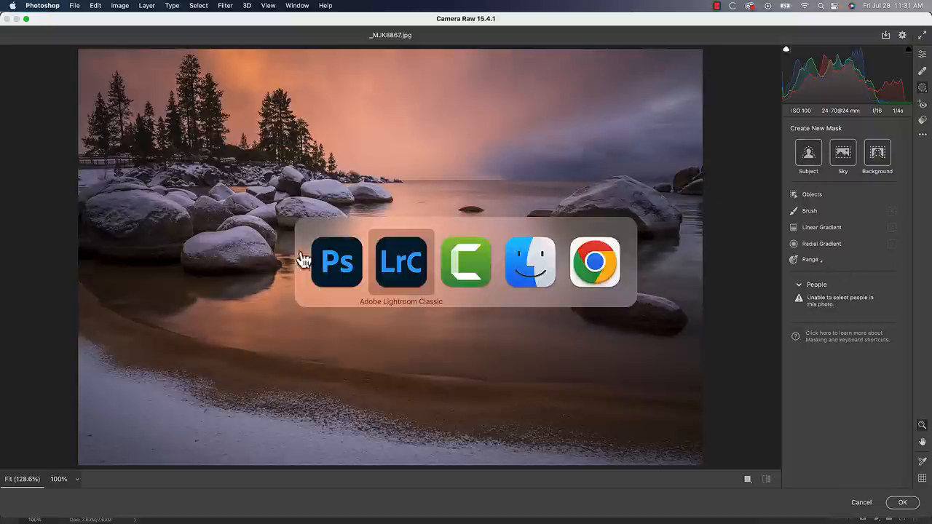
# Switch to Lightroom Classic and add a Subject mask over the driftwood tree.
pyautogui.click(400, 263)
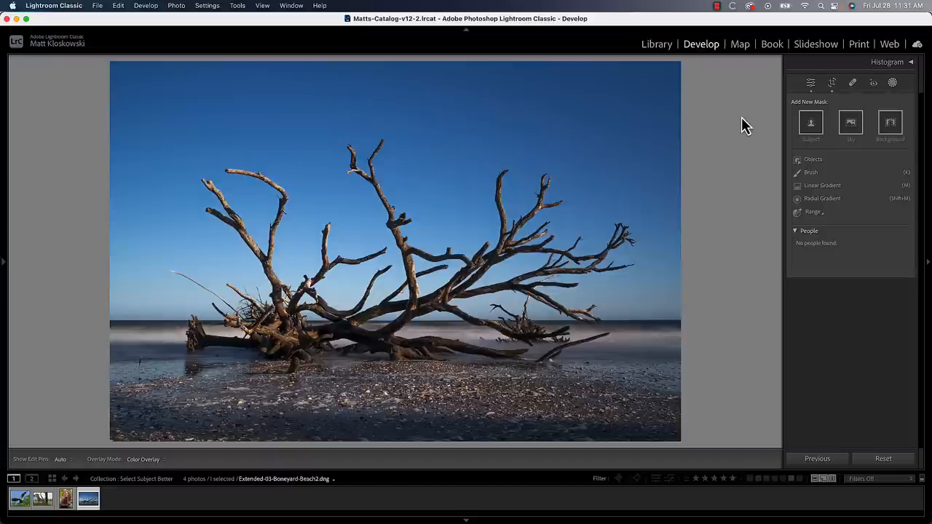
pyautogui.moveTo(701, 174)
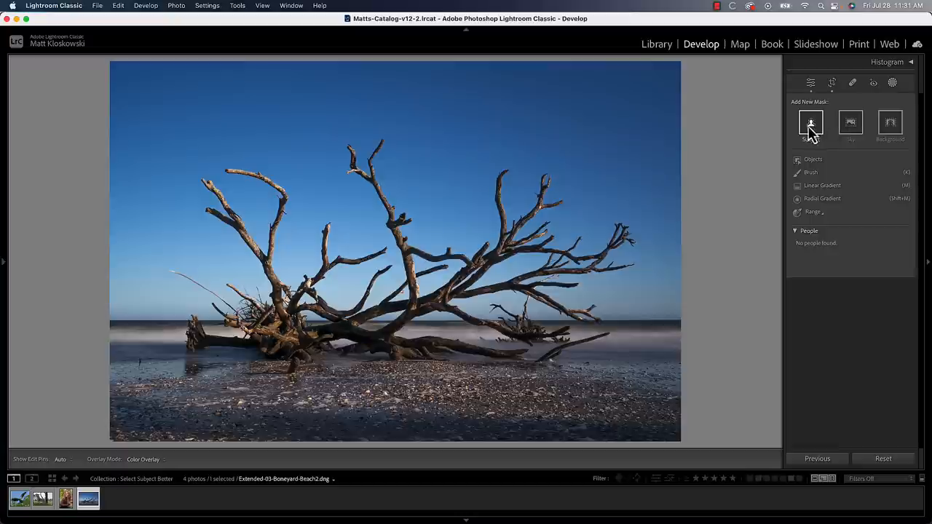
pyautogui.click(810, 122)
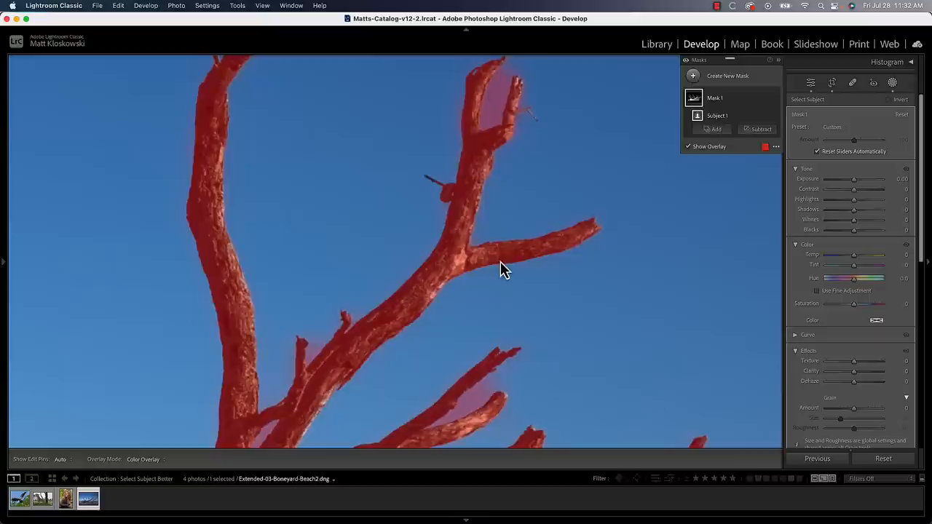
pyautogui.moveTo(492, 107)
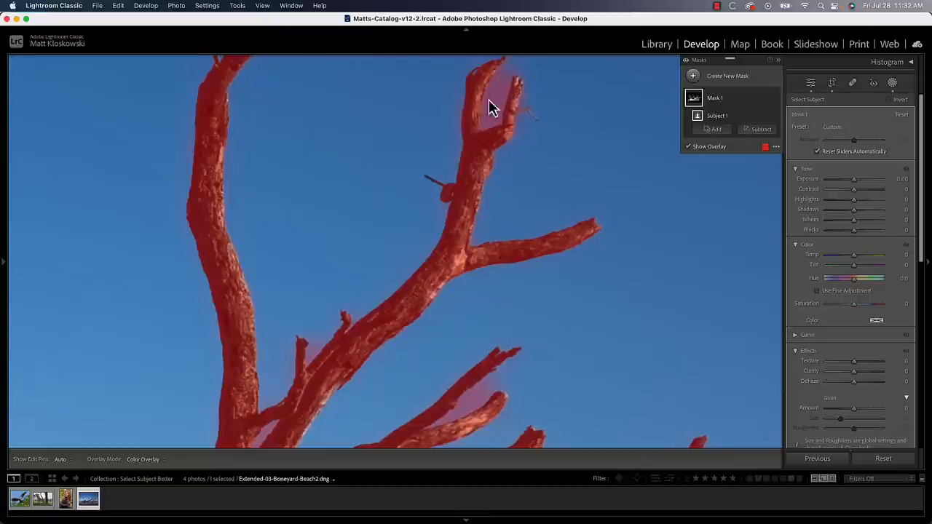
pyautogui.moveTo(486, 121)
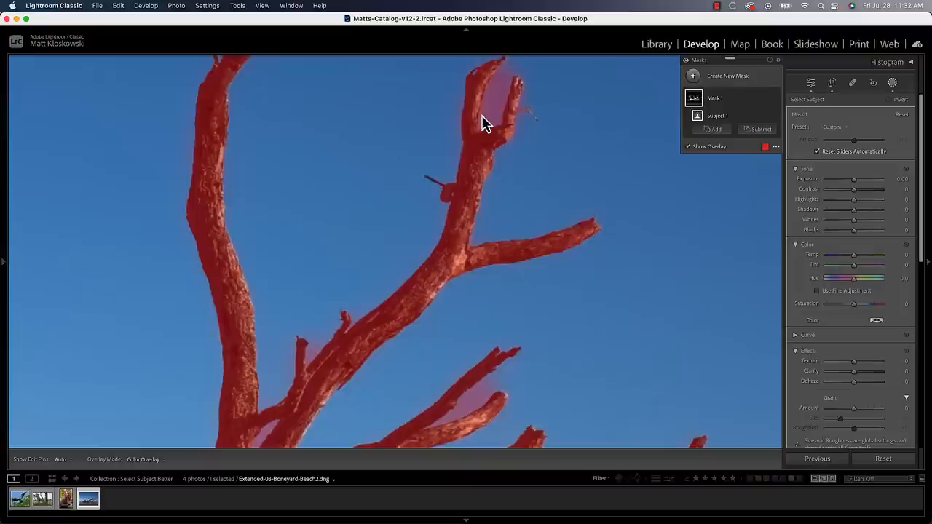
pyautogui.moveTo(677, 161)
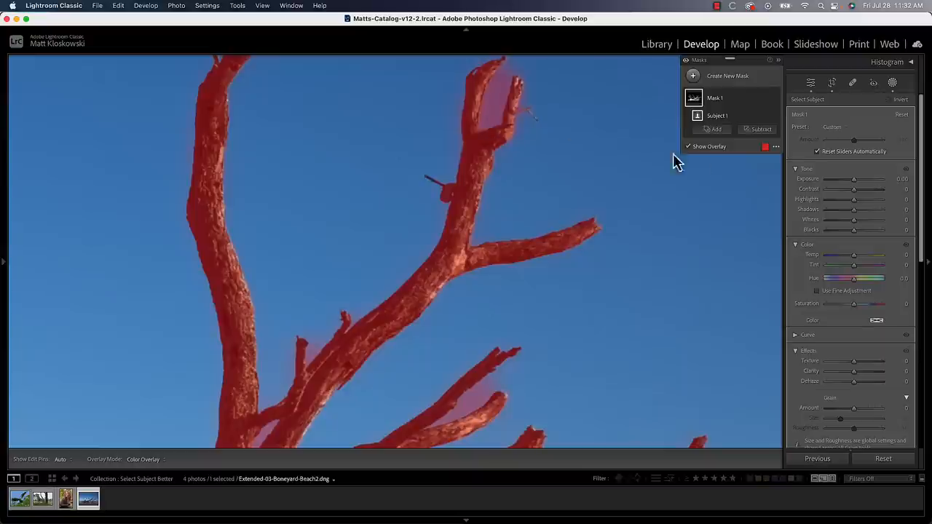
# Subtract a Select Sky selection from the driftwood mask so only the branches stay covered.
pyautogui.click(761, 129)
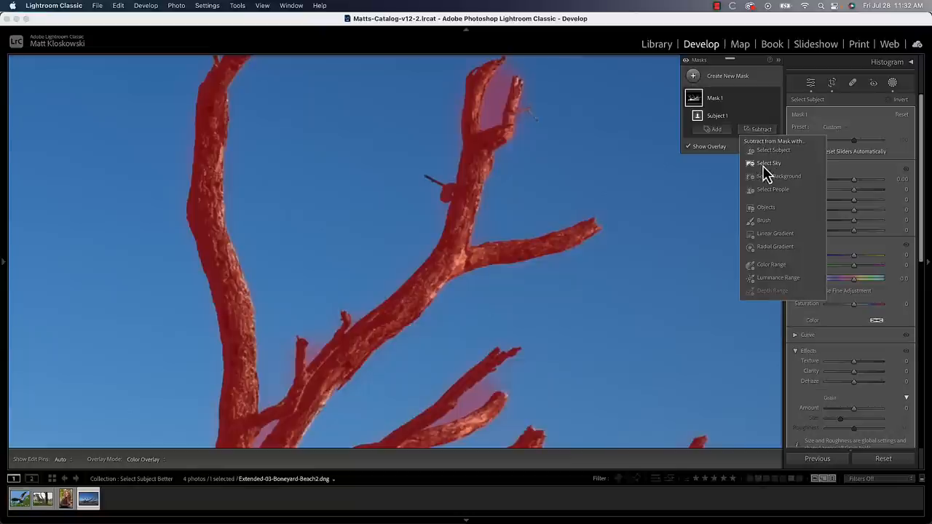
pyautogui.moveTo(769, 163)
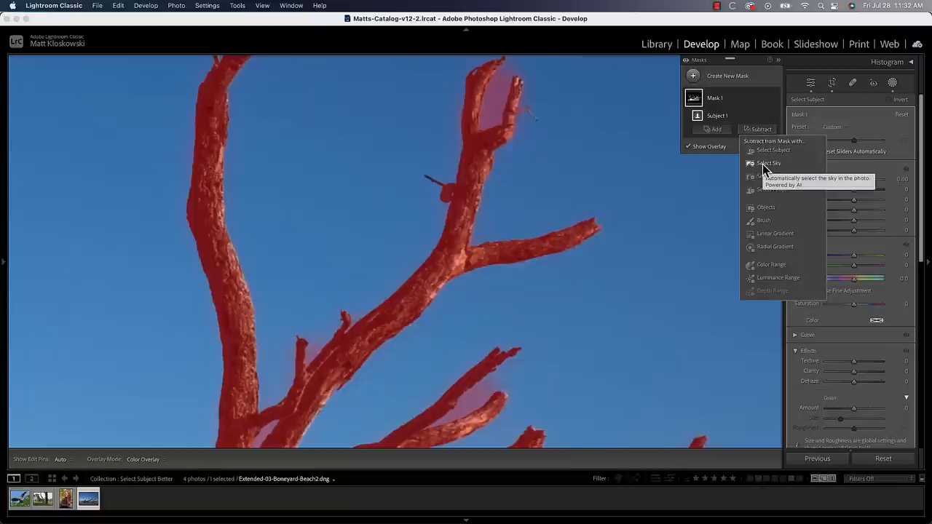
pyautogui.moveTo(753, 175)
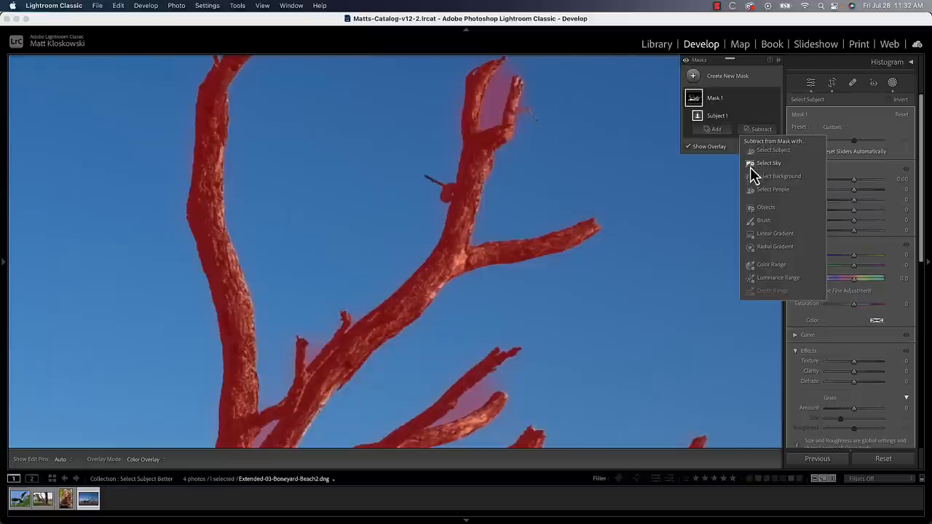
pyautogui.moveTo(525, 84)
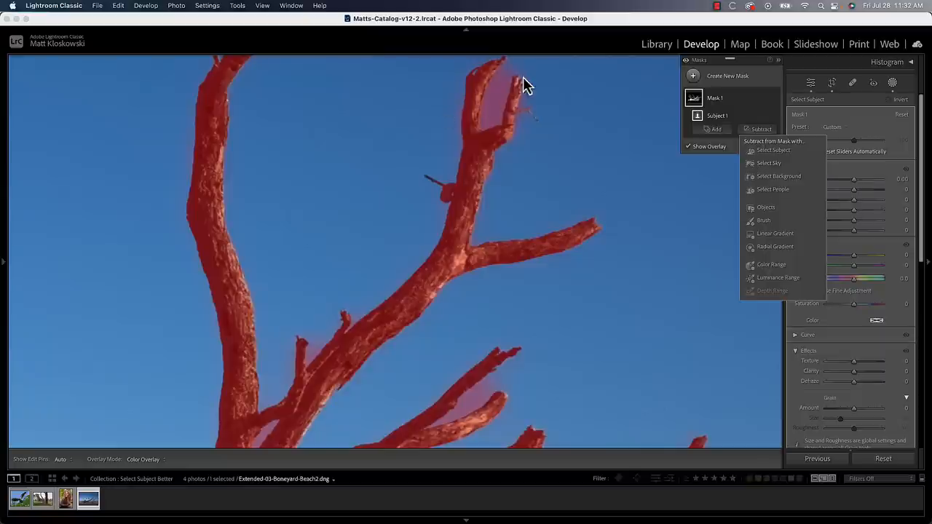
pyautogui.moveTo(493, 131)
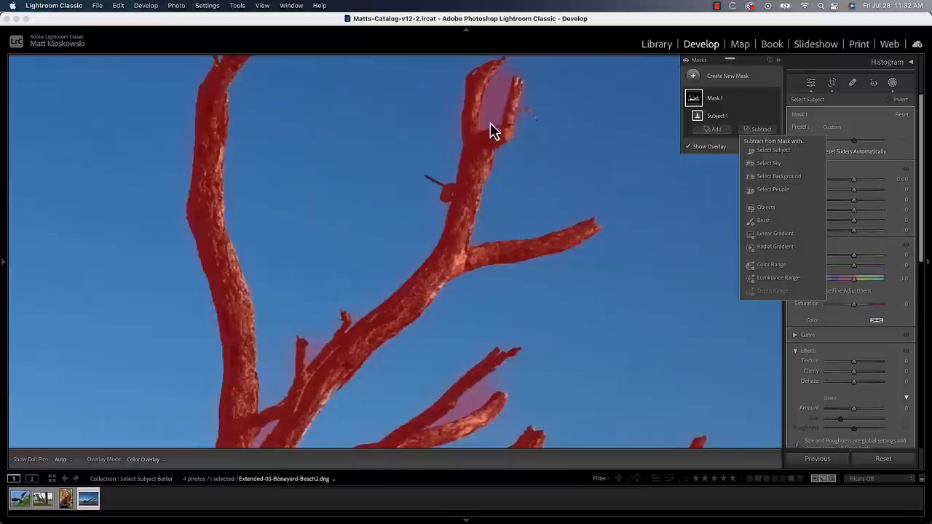
pyautogui.moveTo(768, 171)
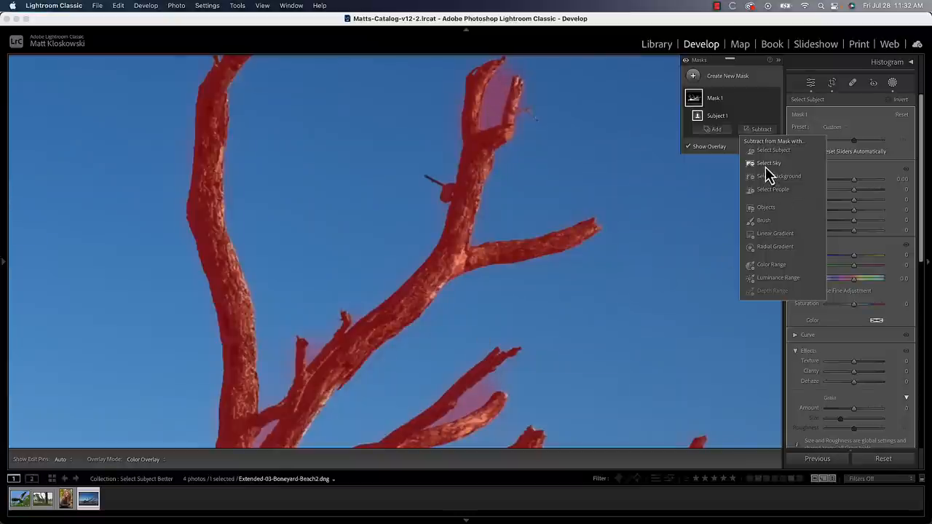
pyautogui.click(768, 163)
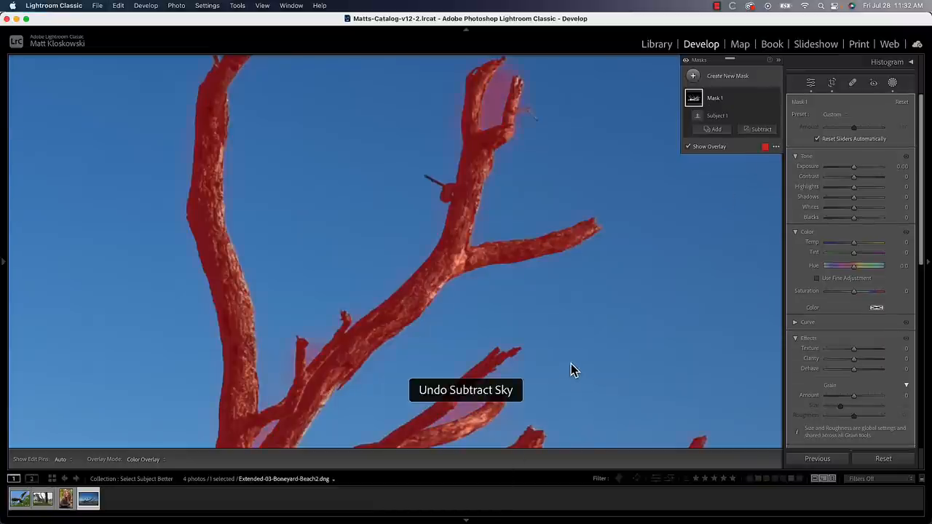
pyautogui.click(761, 129)
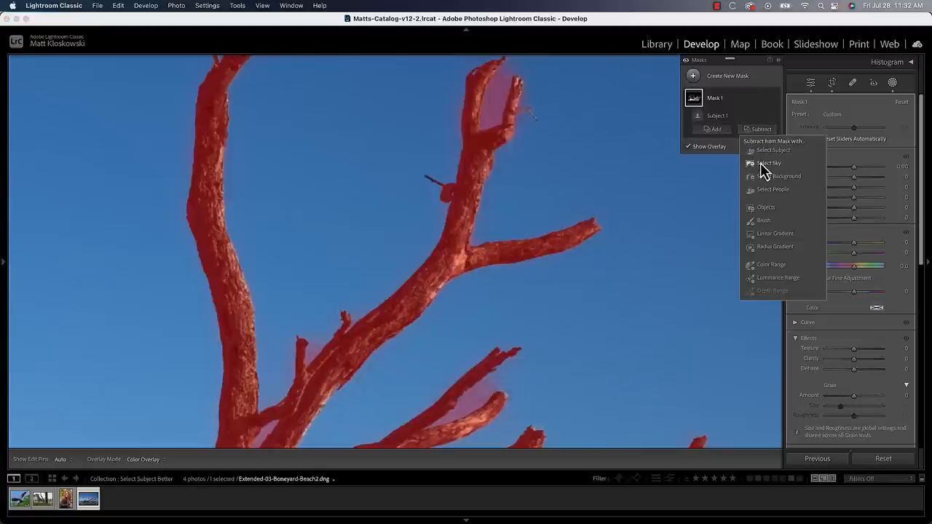
pyautogui.click(770, 162)
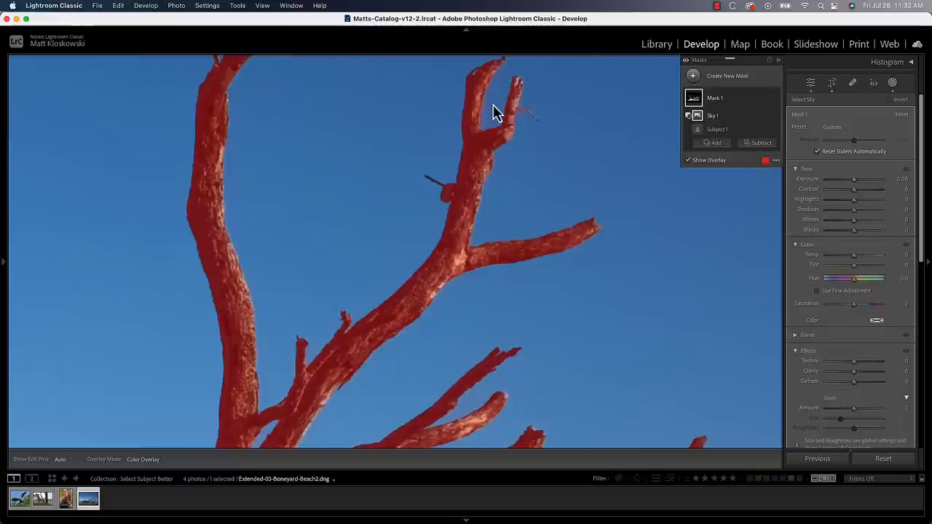
pyautogui.moveTo(482, 408)
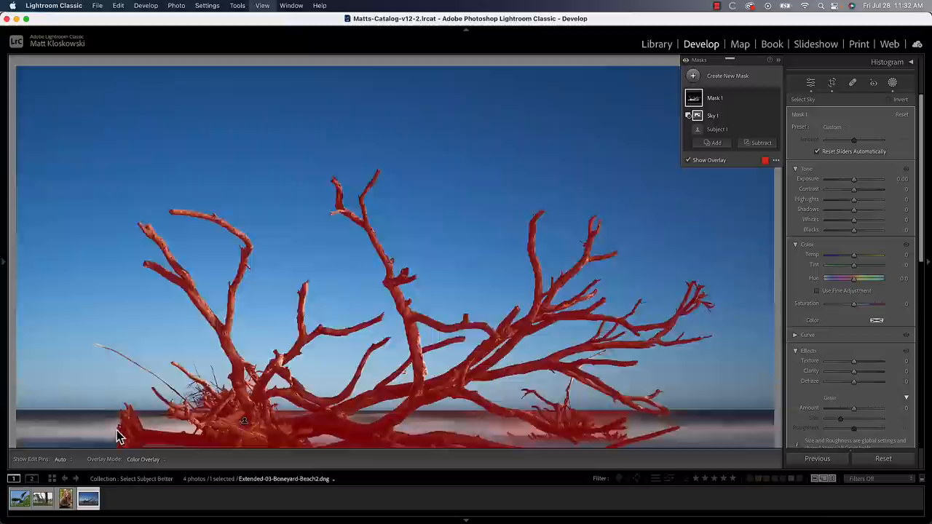
# Add a Subject mask to the eagle photo and begin subtracting a luminance range from it.
pyautogui.click(19, 498)
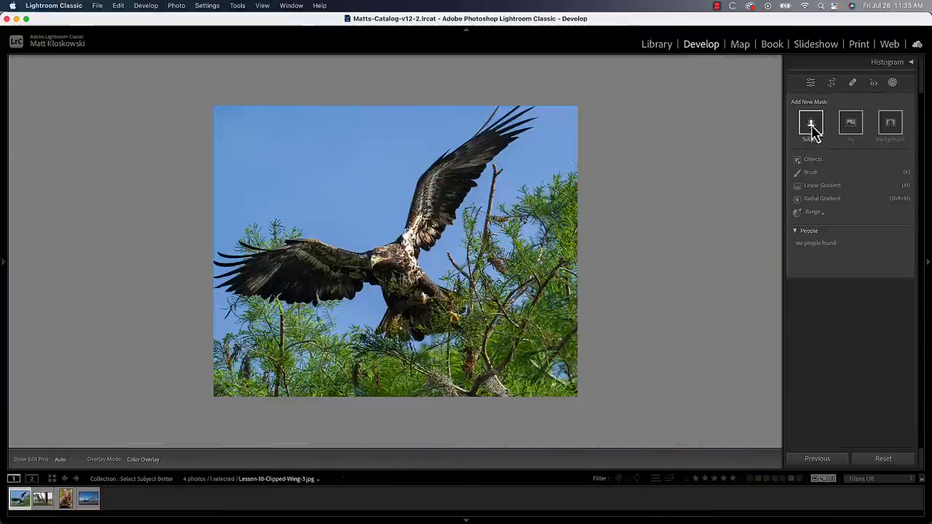
pyautogui.click(810, 123)
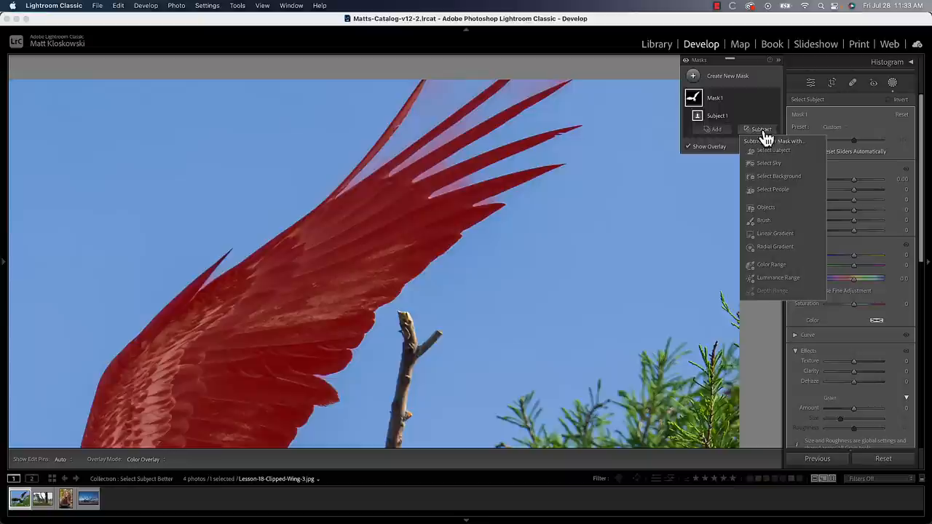
pyautogui.click(768, 162)
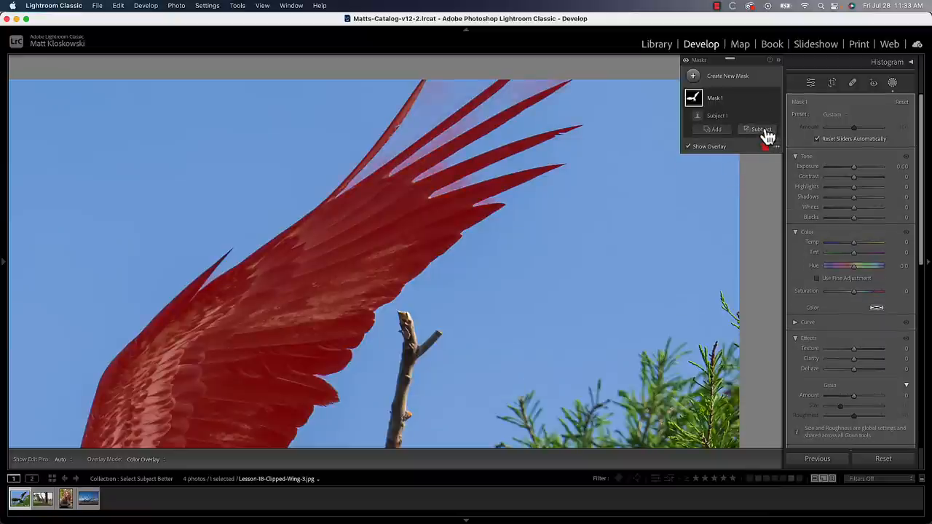
pyautogui.click(757, 129)
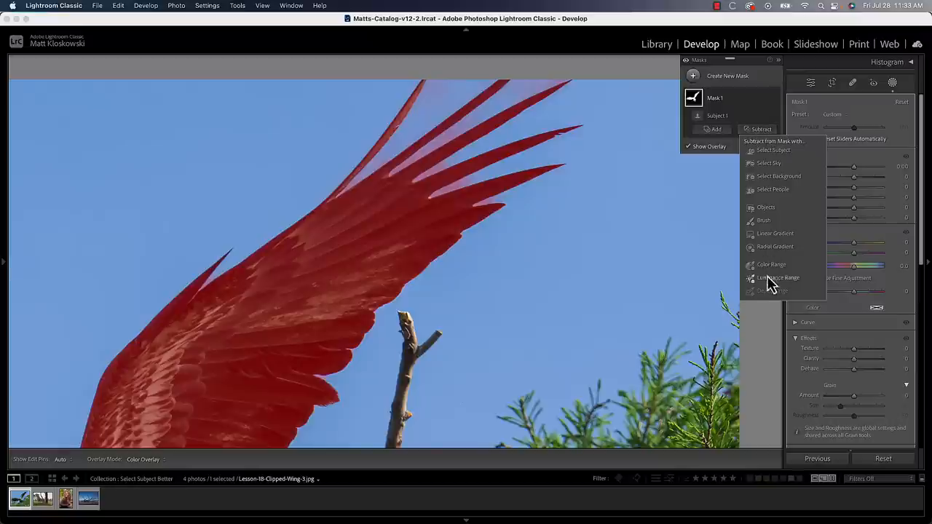
pyautogui.click(771, 265)
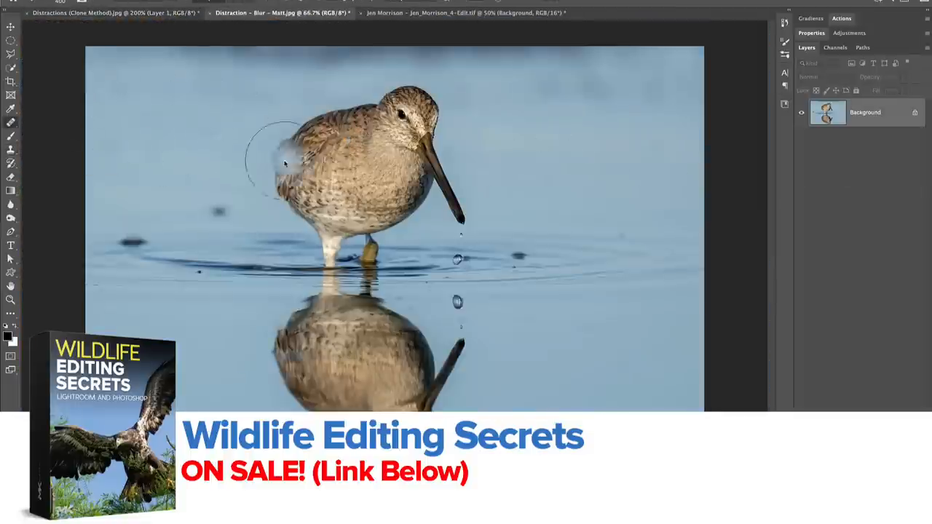
# Switch to the lion close-up document in Photoshop.
pyautogui.click(466, 12)
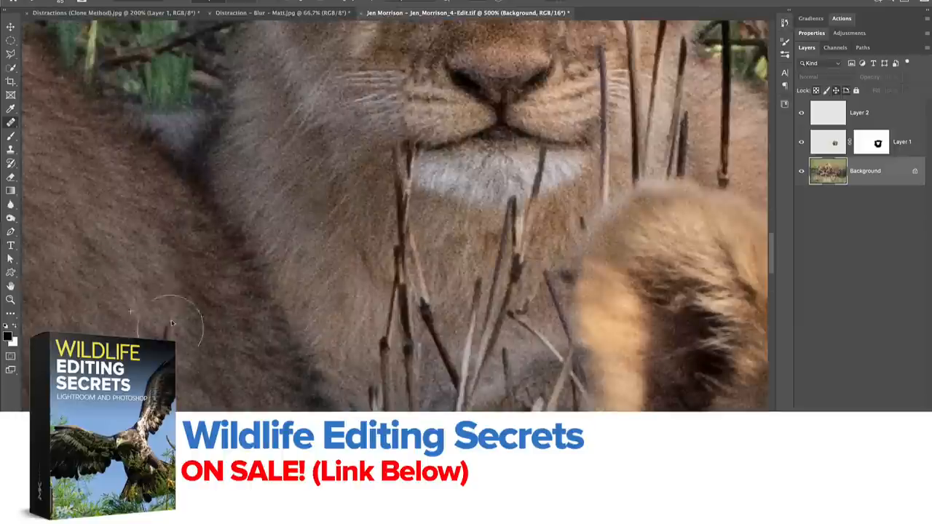
pyautogui.click(109, 13)
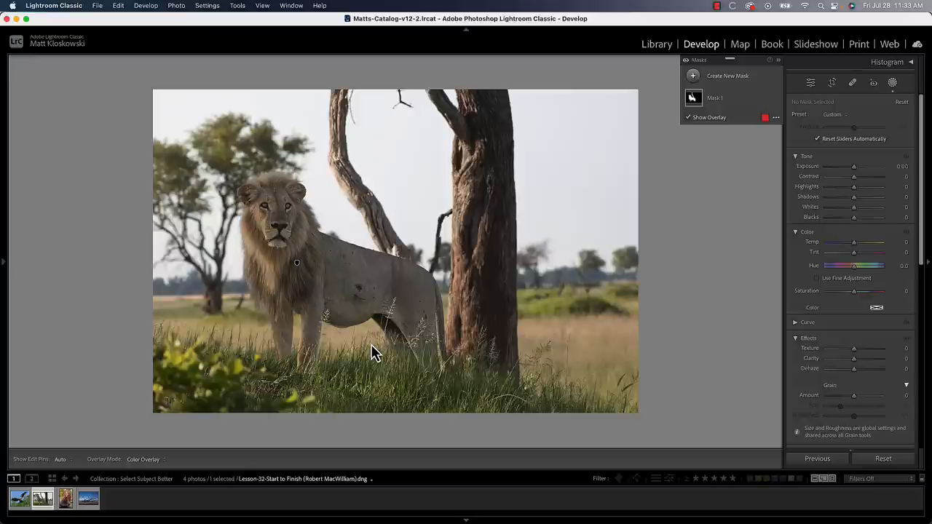
pyautogui.moveTo(623, 162)
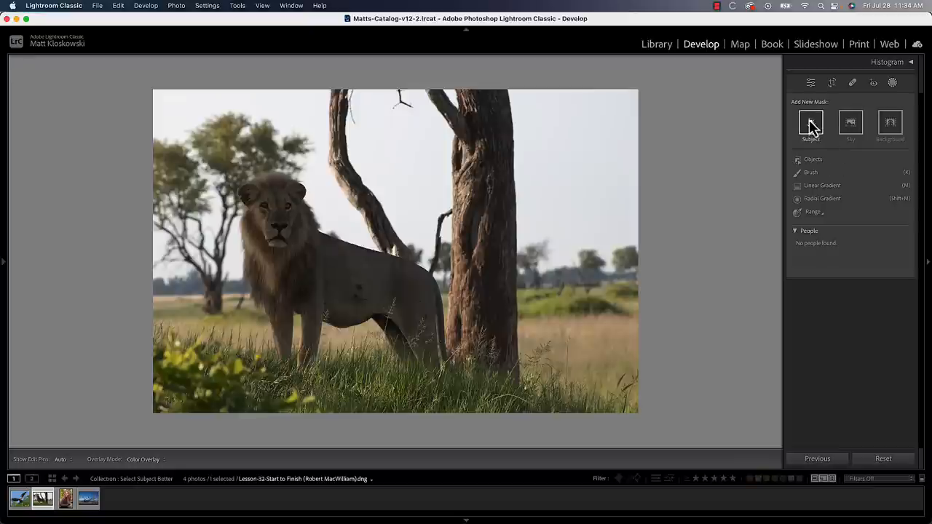
# Add a Subject mask to the lion, which also catches the leaning branch.
pyautogui.click(810, 122)
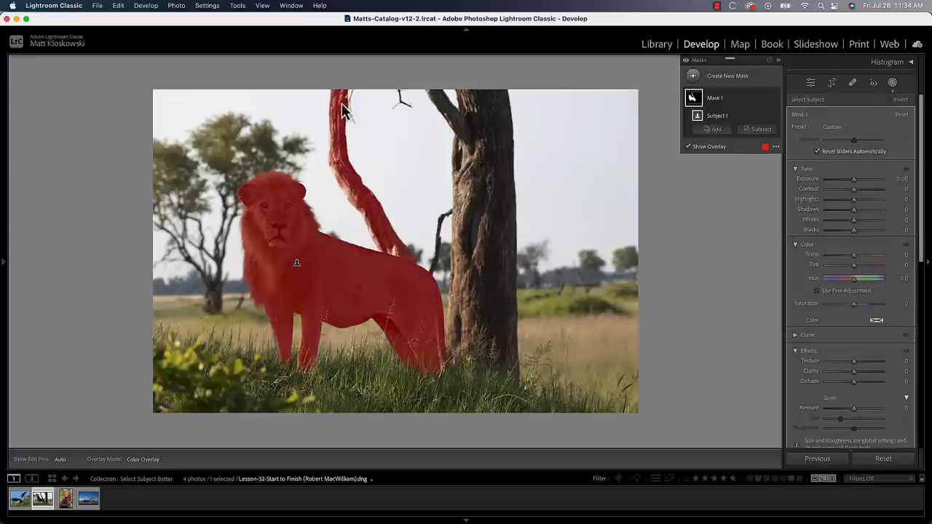
pyautogui.moveTo(430, 290)
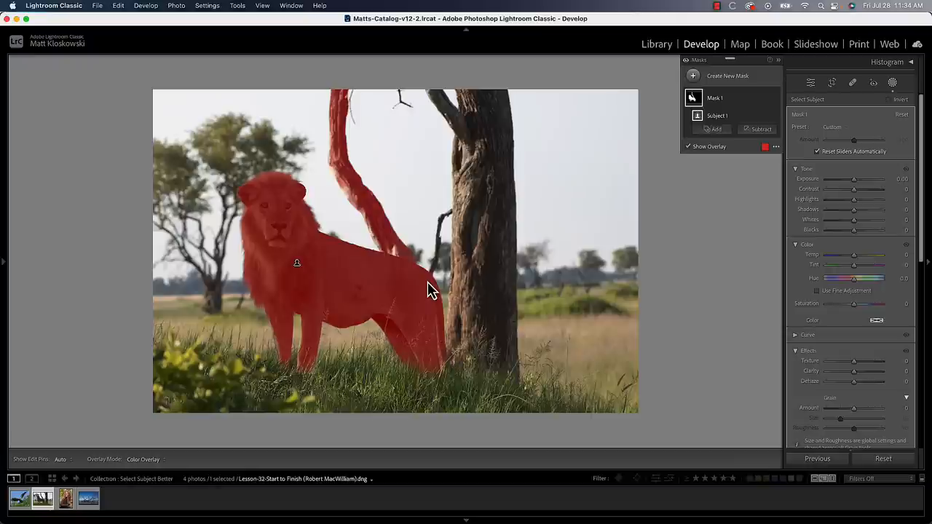
pyautogui.click(760, 129)
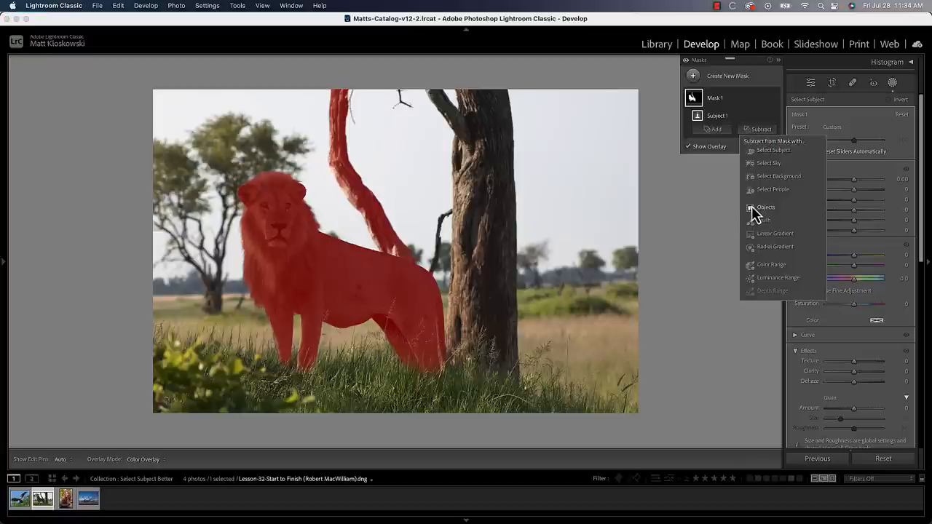
pyautogui.moveTo(754, 209)
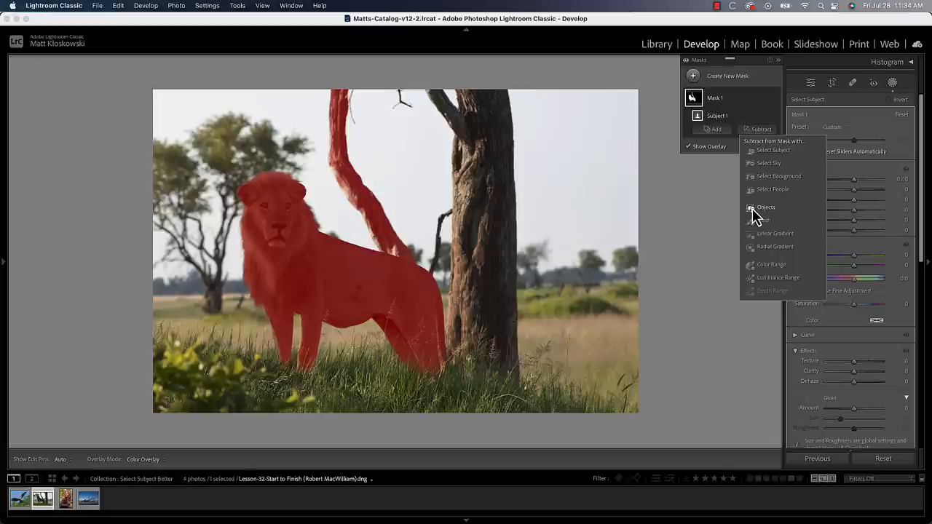
# Subtract the leaning branch from the lion mask using an Objects selection painted over it.
pyautogui.click(766, 207)
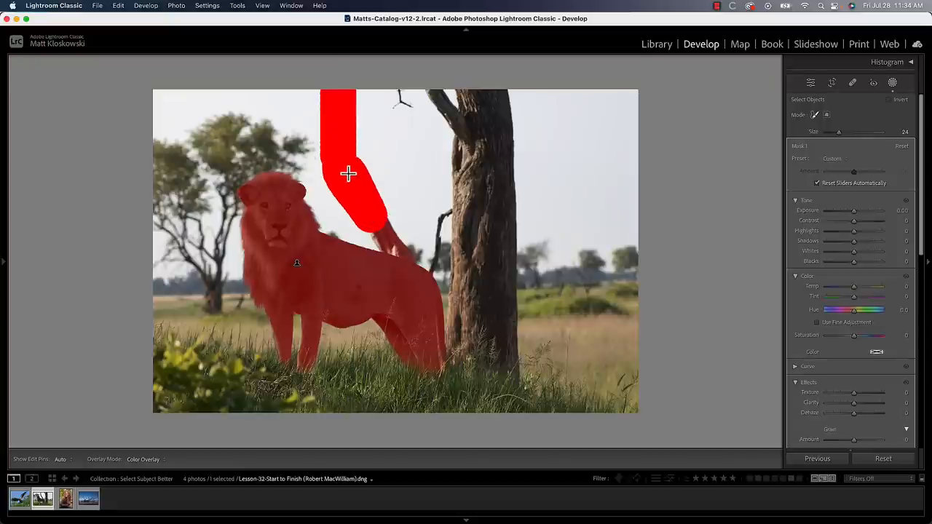
pyautogui.moveTo(348, 173); pyautogui.dragTo(409, 255)
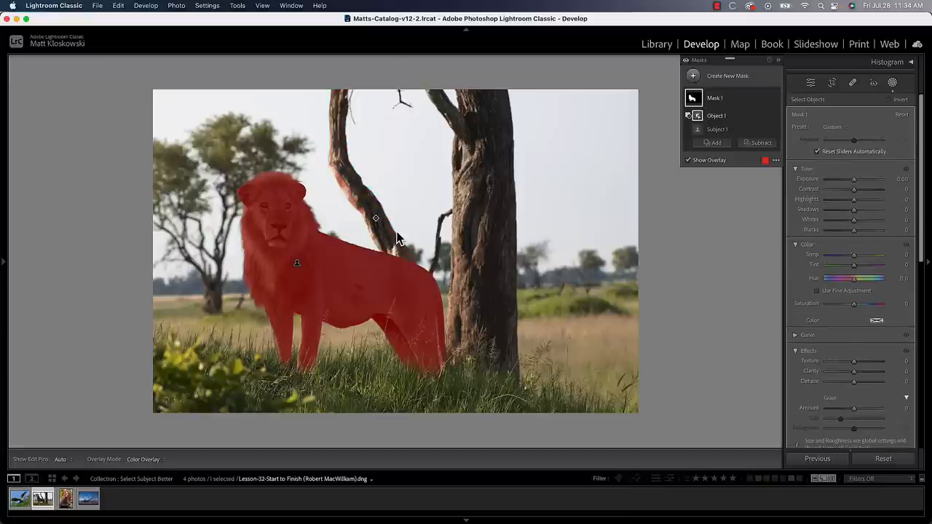
pyautogui.moveTo(426, 284)
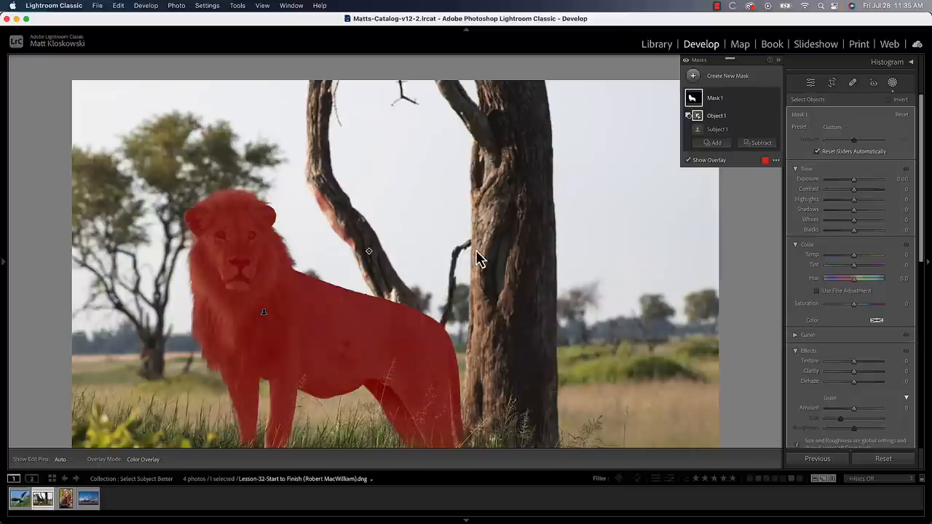
pyautogui.moveTo(326, 214)
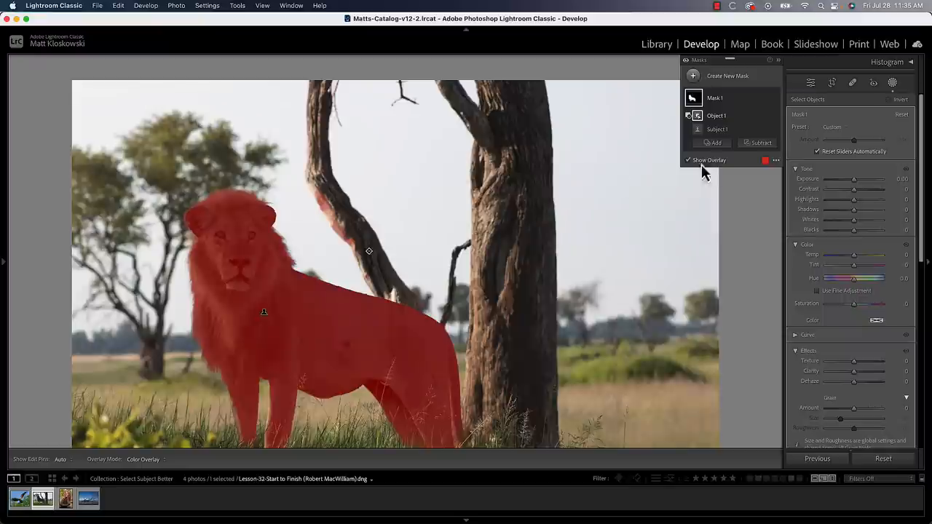
# Reopen the Subtract choices for the lion mask.
pyautogui.click(761, 142)
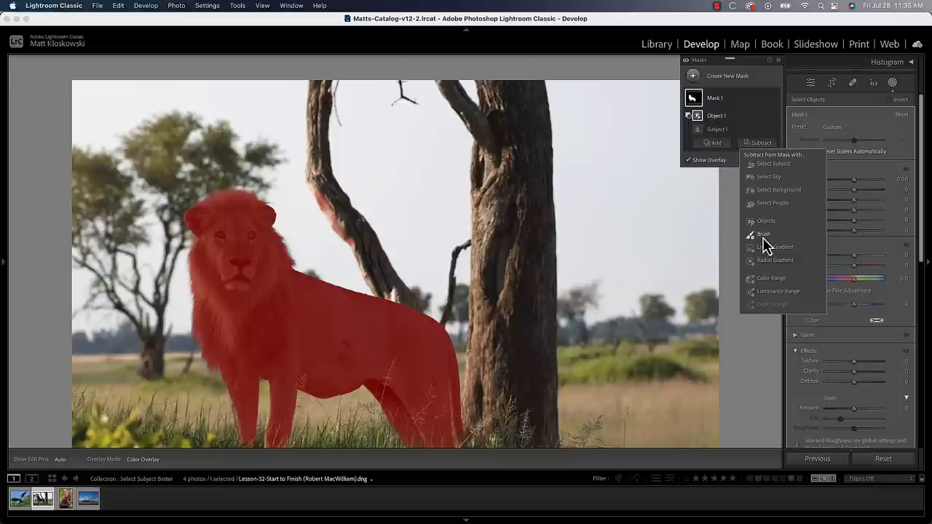
# Brush away the leftover mask fringe on the branch so only the lion stays masked.
pyautogui.click(764, 234)
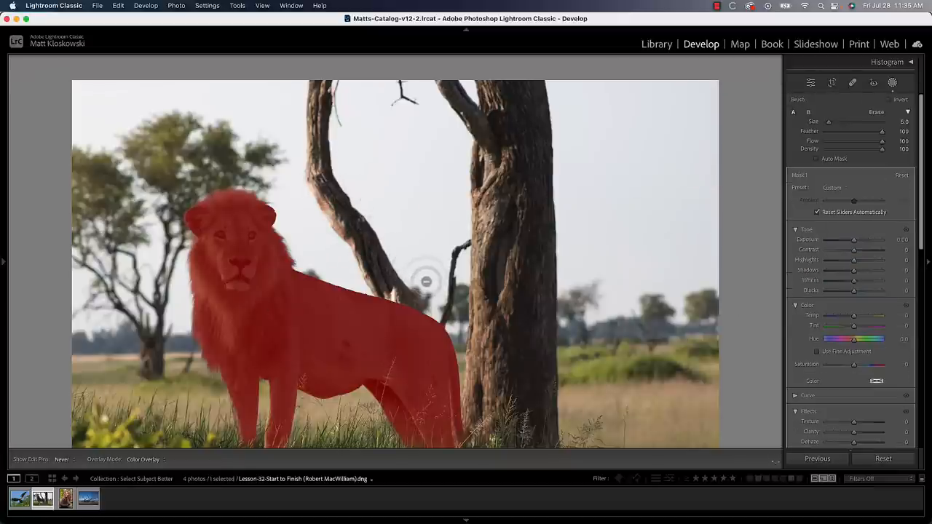
pyautogui.click(852, 82)
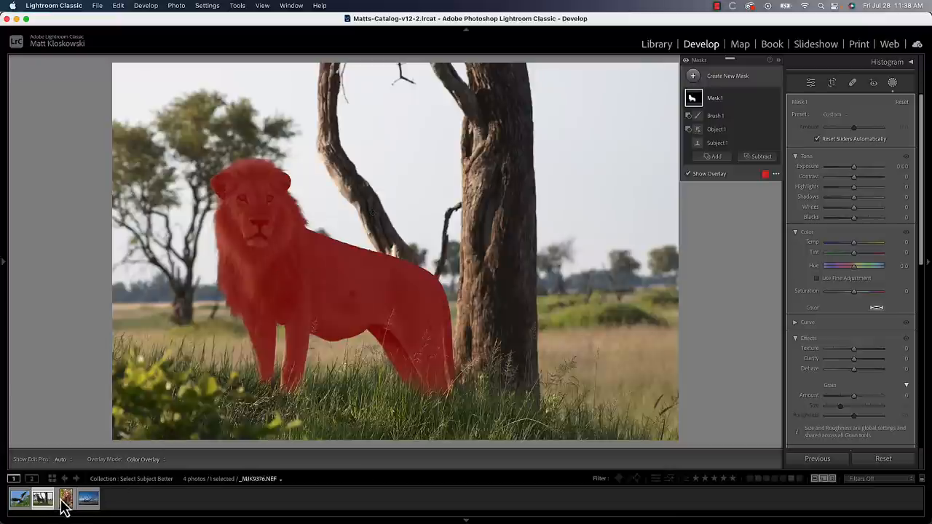
# Switch to the curly-haired woman's portrait and start a Person 1 mask.
pyautogui.click(65, 498)
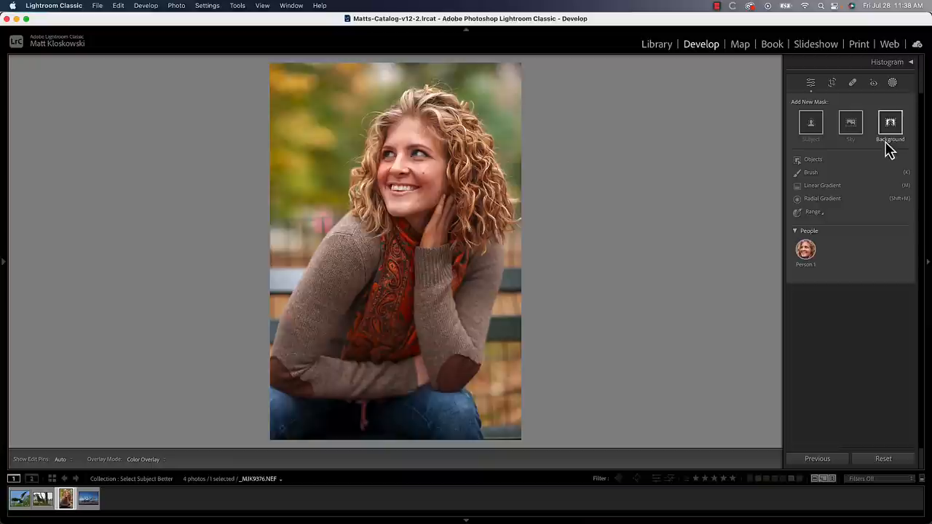
pyautogui.moveTo(893, 98)
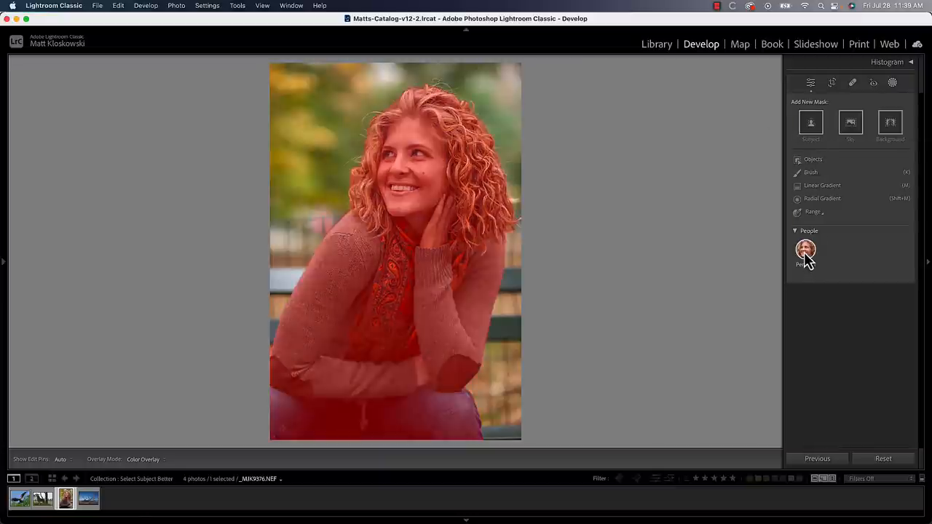
pyautogui.click(805, 250)
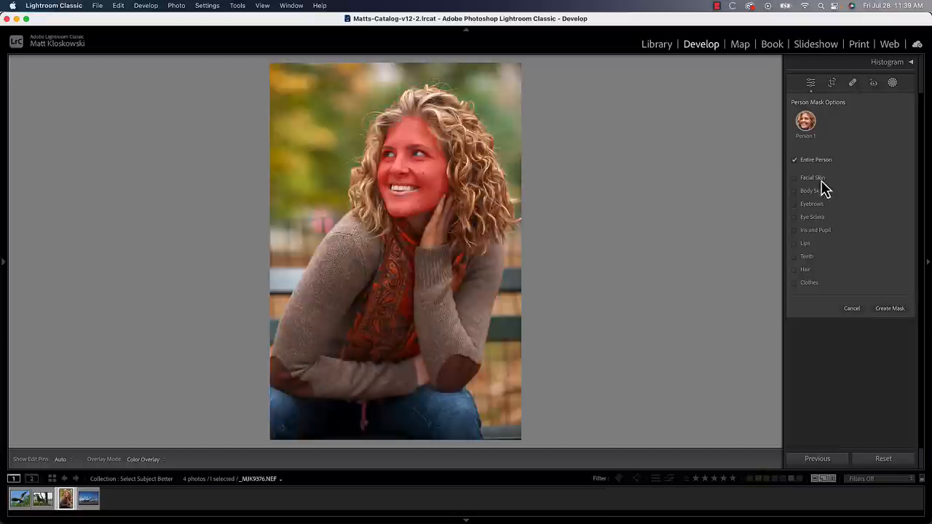
# Create the whole-person mask of the woman and preview it by briefly raising Exposure, then resetting to zero.
pyautogui.click(889, 308)
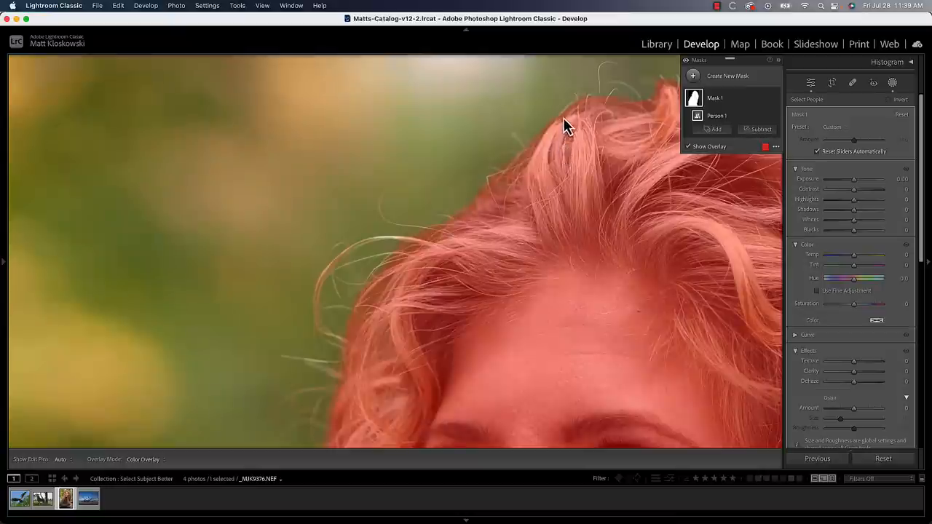
pyautogui.moveTo(386, 284)
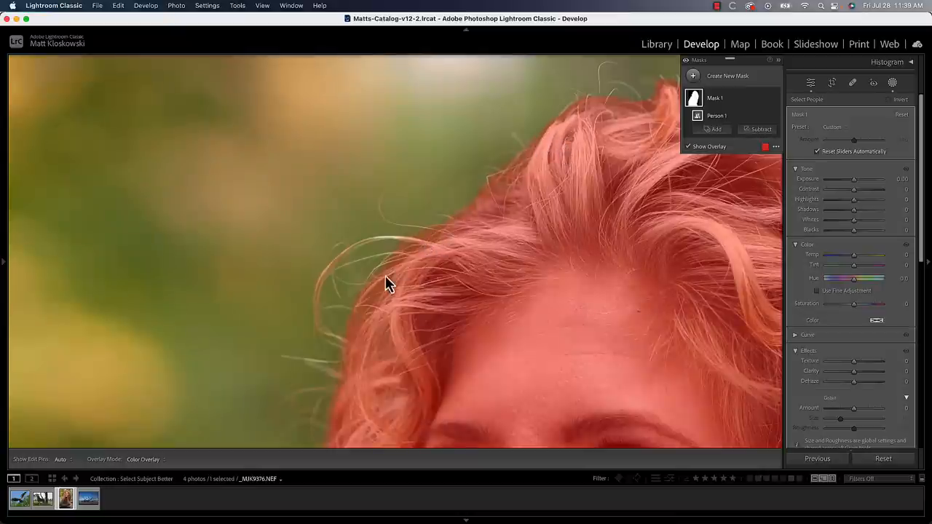
pyautogui.moveTo(367, 297)
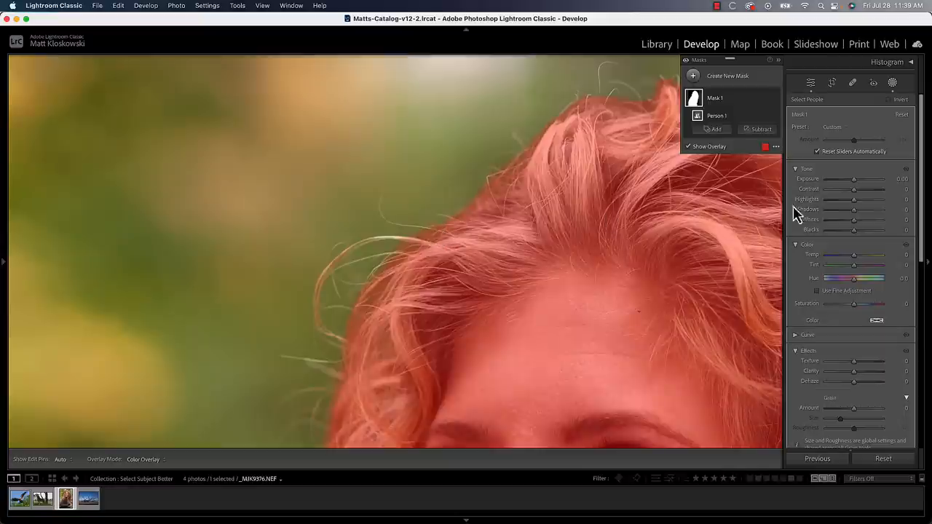
pyautogui.moveTo(837, 179); pyautogui.dragTo(856, 179)
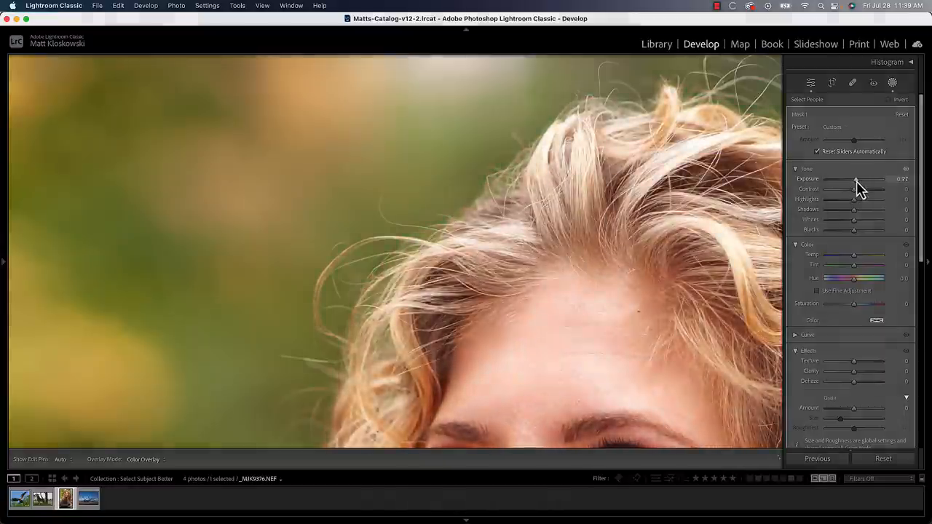
pyautogui.moveTo(856, 180); pyautogui.dragTo(850, 180)
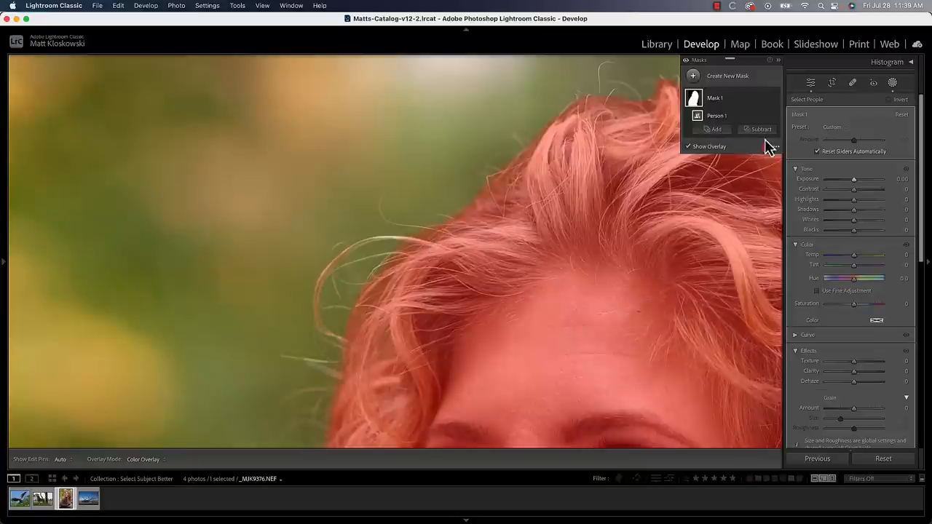
pyautogui.click(760, 129)
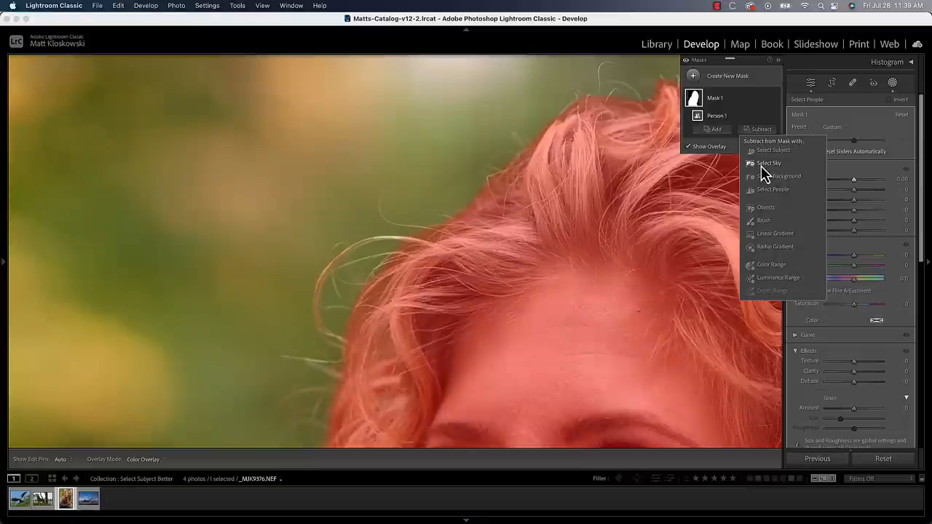
pyautogui.moveTo(766, 222)
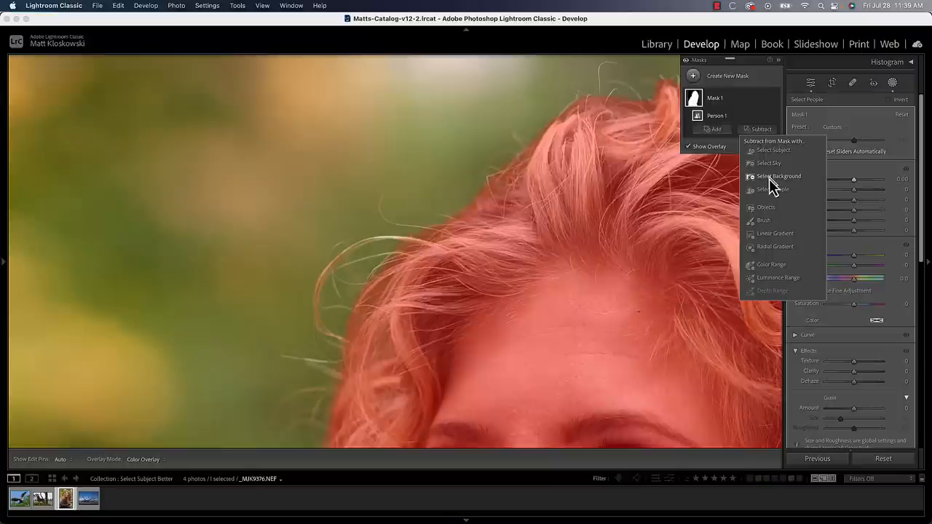
pyautogui.moveTo(779, 176)
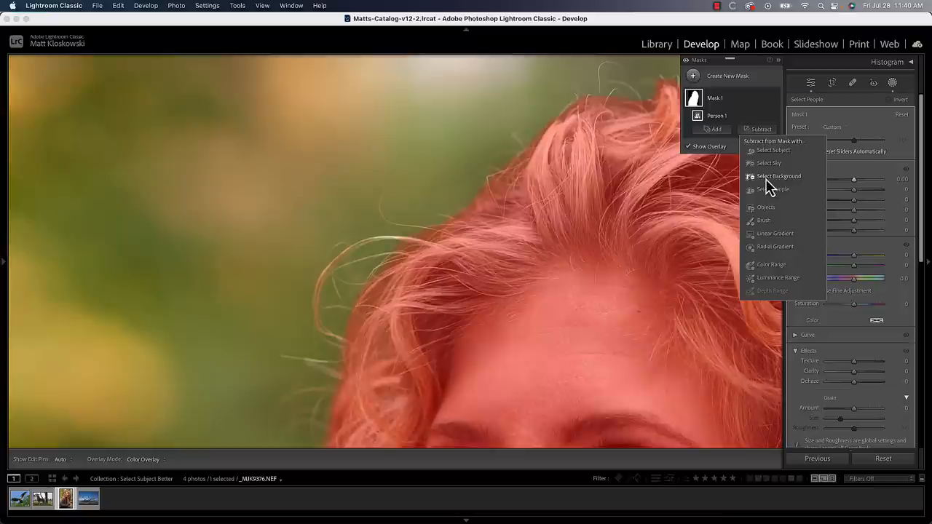
pyautogui.click(778, 177)
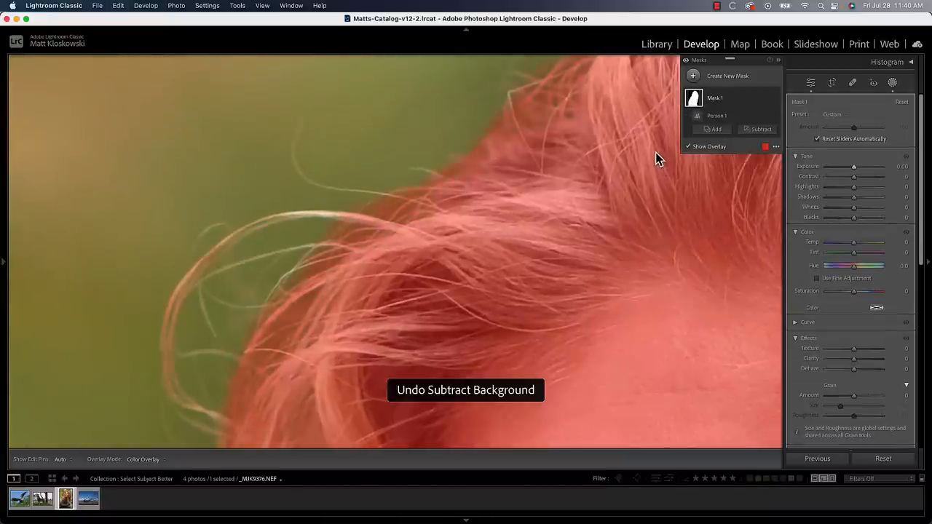
# Subtract a Select Background selection from the woman's person mask to clear green between hair strands.
pyautogui.click(760, 129)
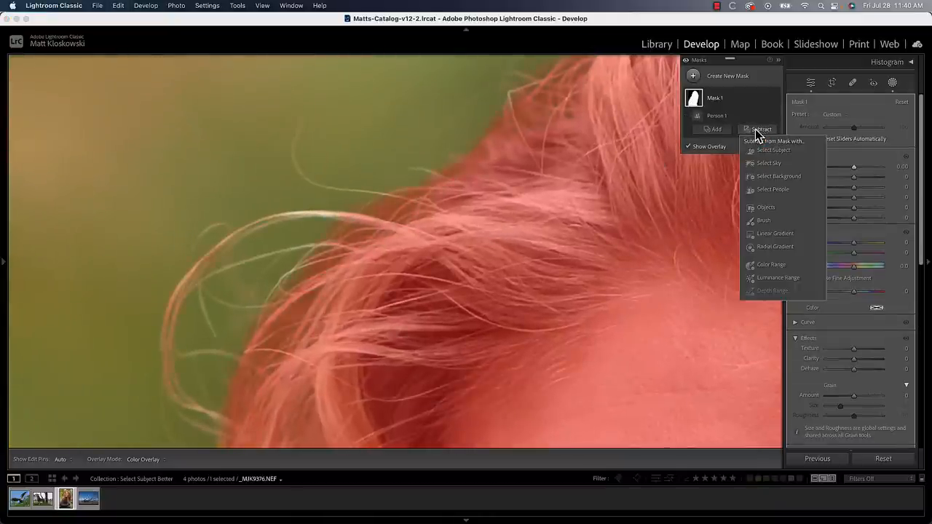
pyautogui.moveTo(776, 182)
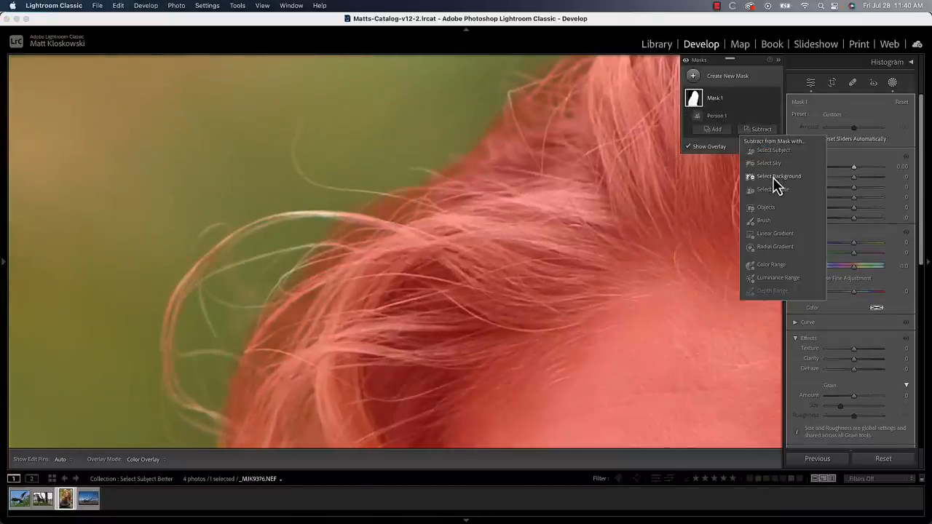
pyautogui.click(779, 176)
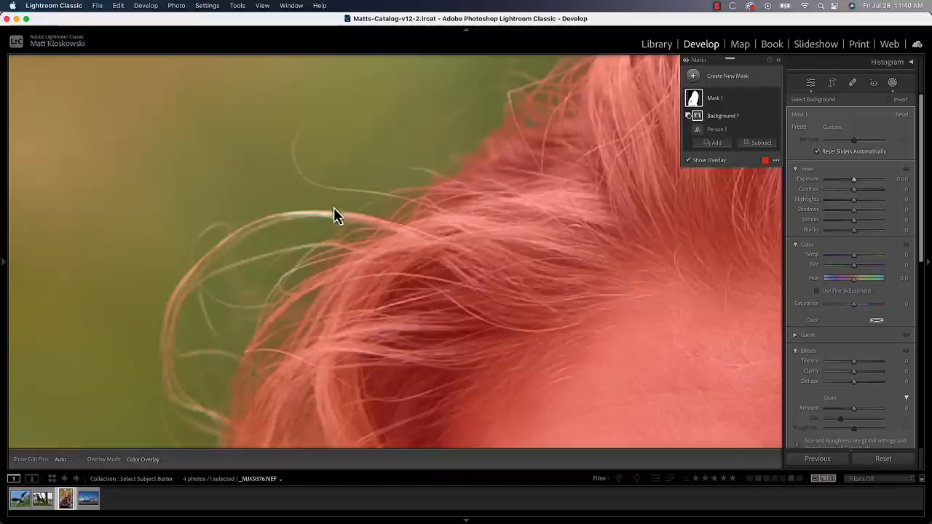
pyautogui.moveTo(491, 131)
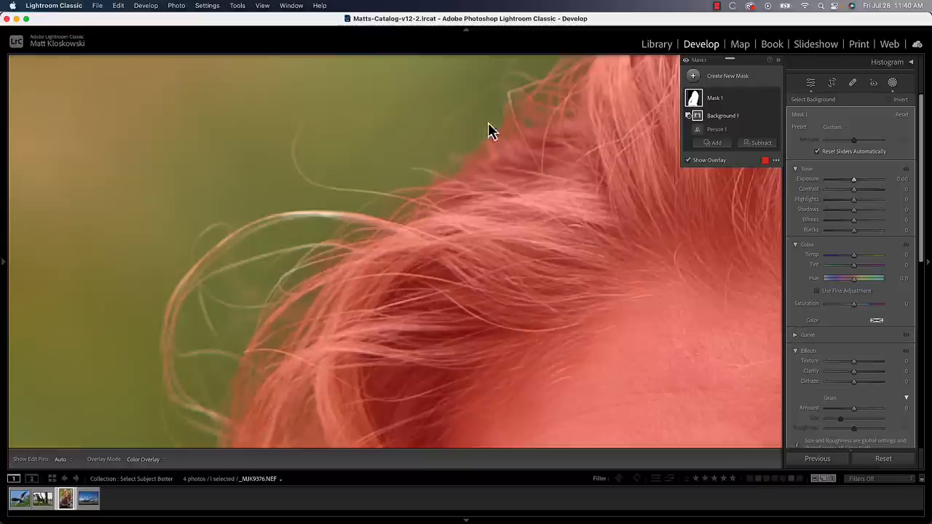
pyautogui.moveTo(312, 178)
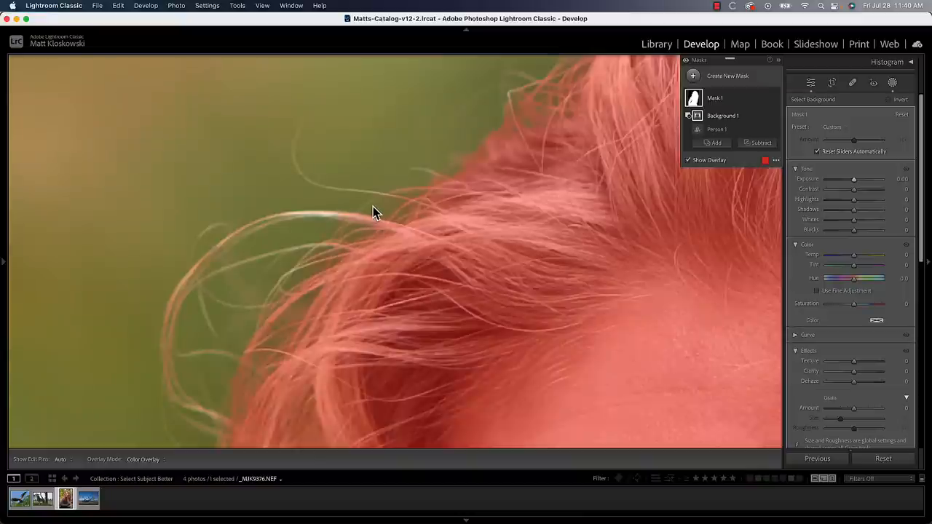
pyautogui.moveTo(425, 181)
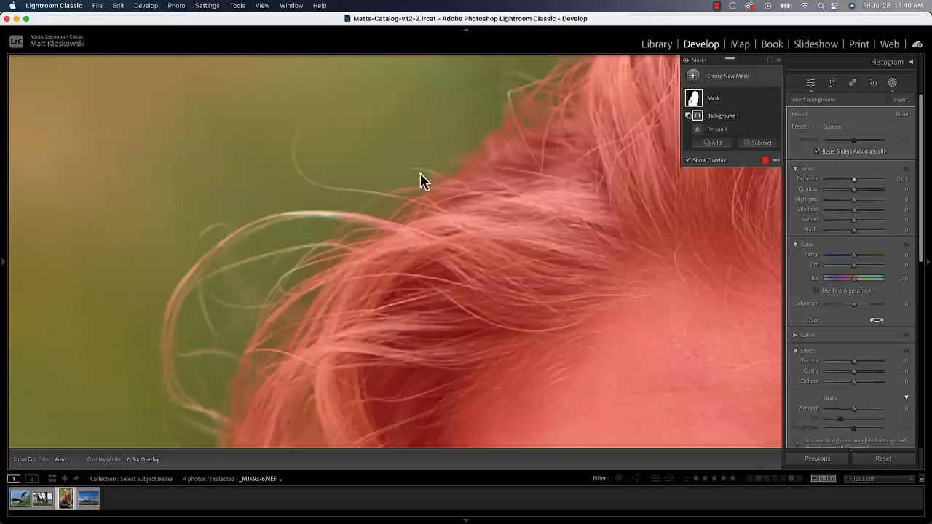